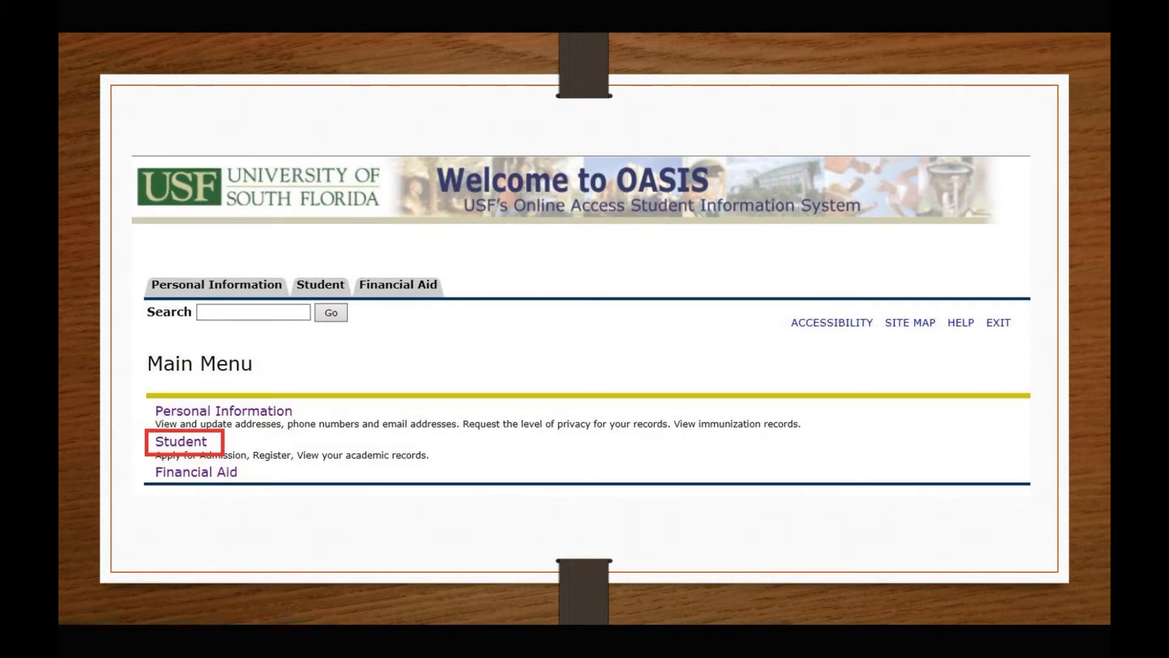
Step: Navigate Student > Registration > Schedule Planner to reach the Select a Term page
click(172, 441)
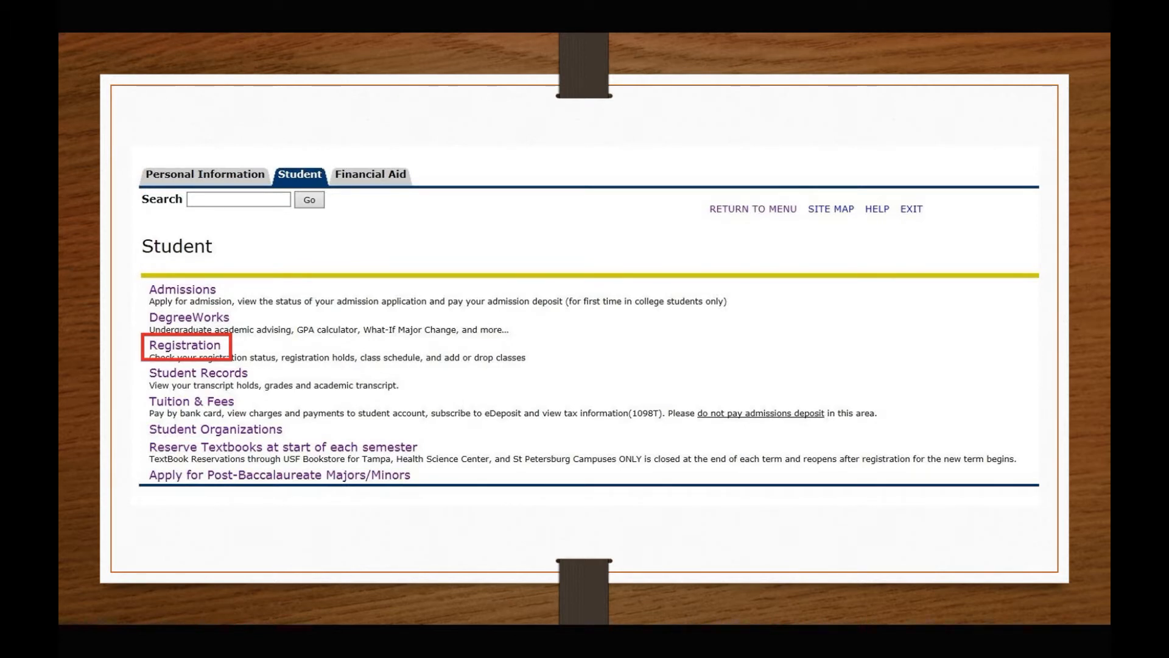
click(184, 345)
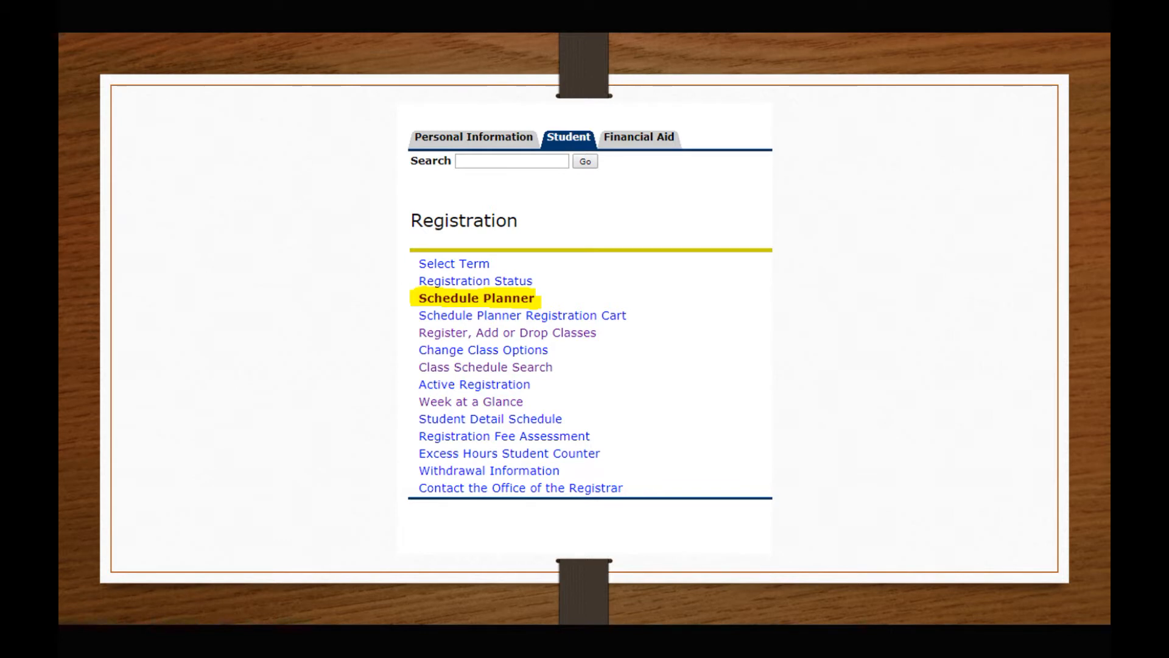
click(474, 297)
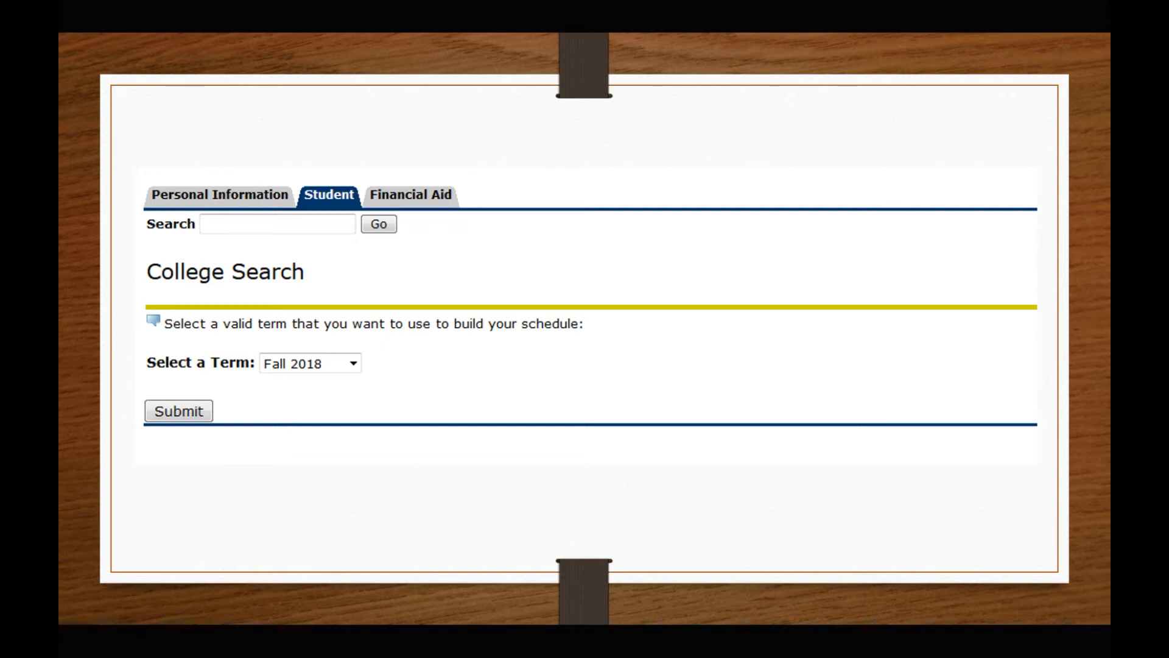
Step: Continue with Fall 2018 as the term and Tampa as the institution
click(178, 411)
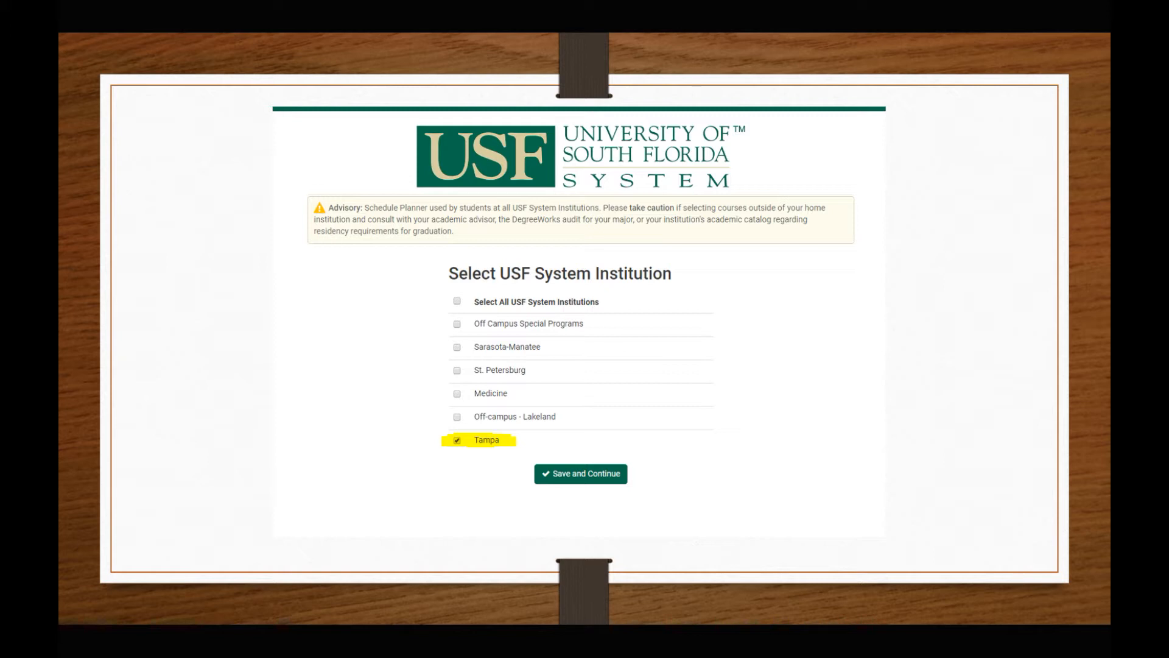
click(580, 473)
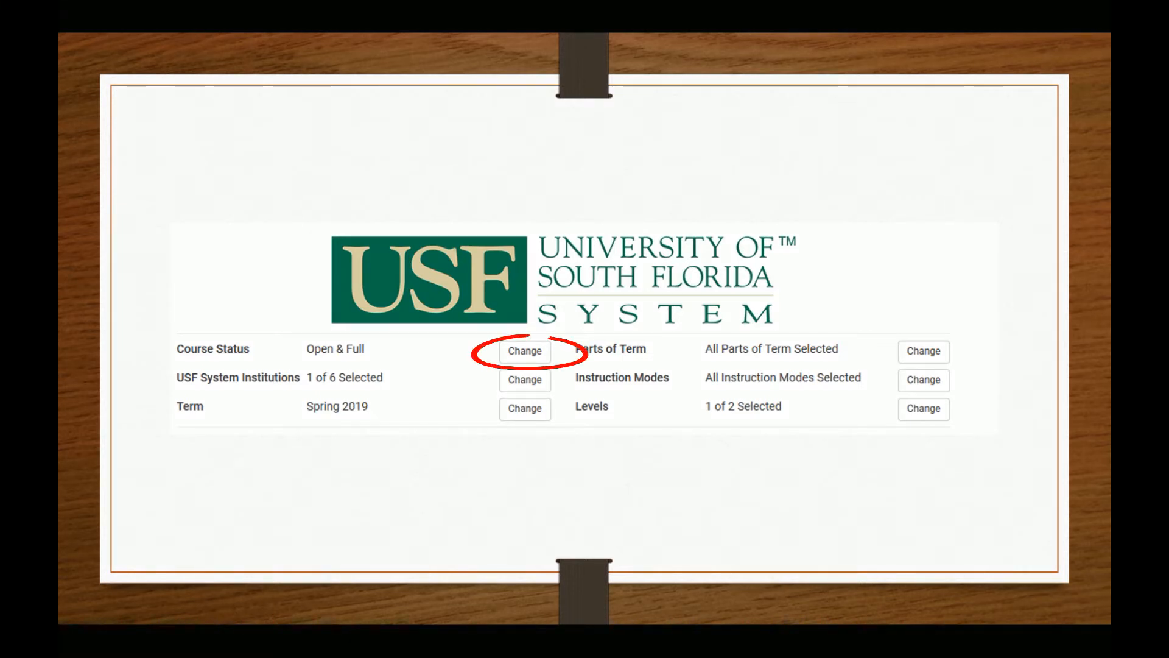
Step: Set Course Status to Open Classes Only and keep all instruction modes included
click(524, 351)
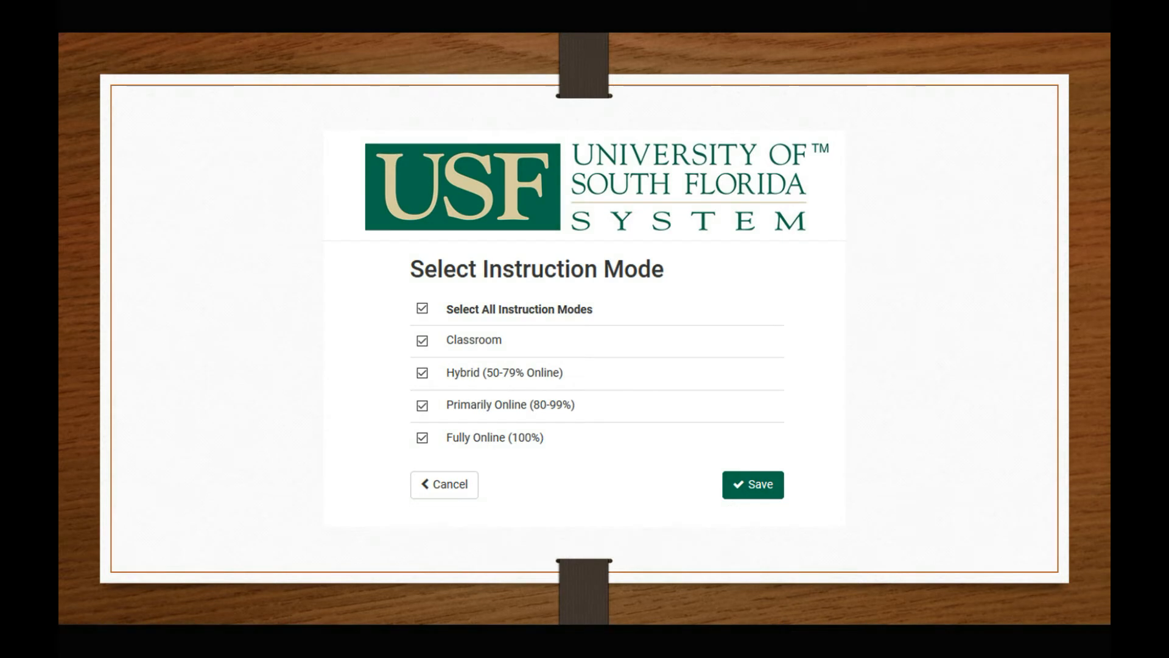
click(751, 484)
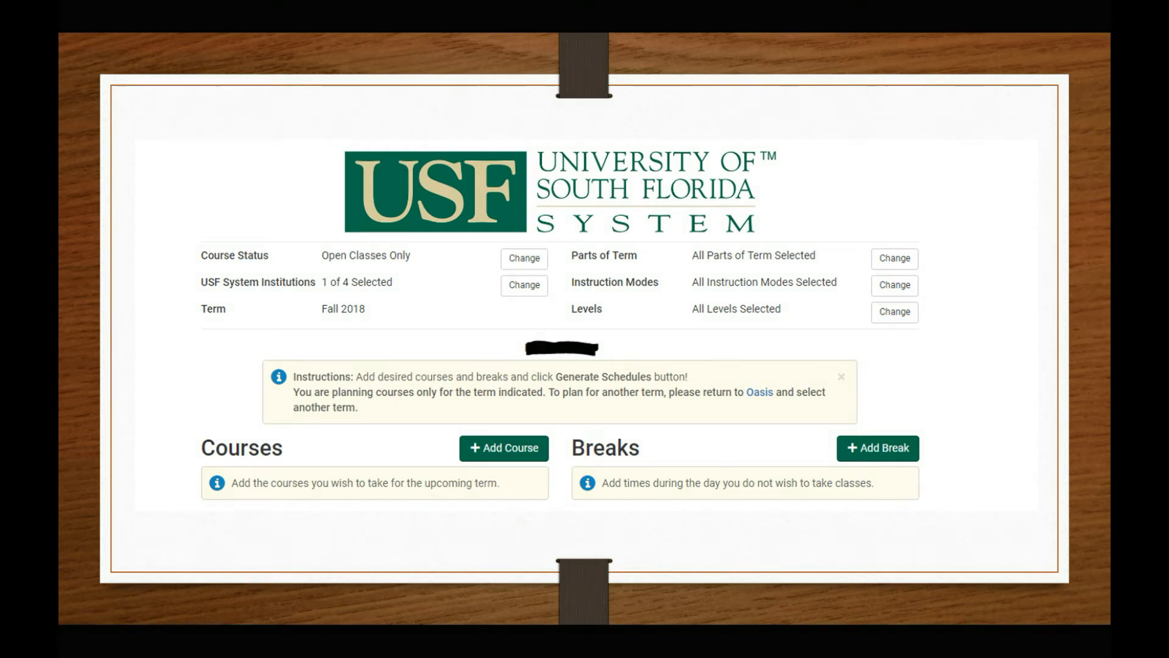
Step: Add courses to the plan, starting with ENC 1101 Composition I, and switch to searching by instructor
click(503, 448)
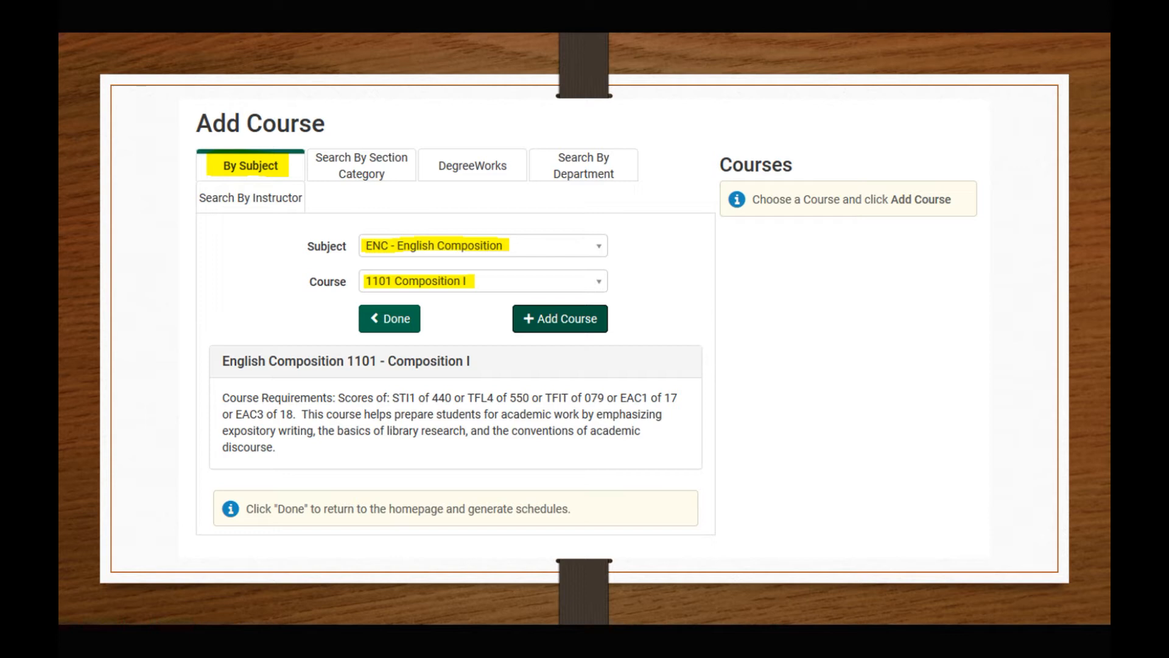
click(361, 164)
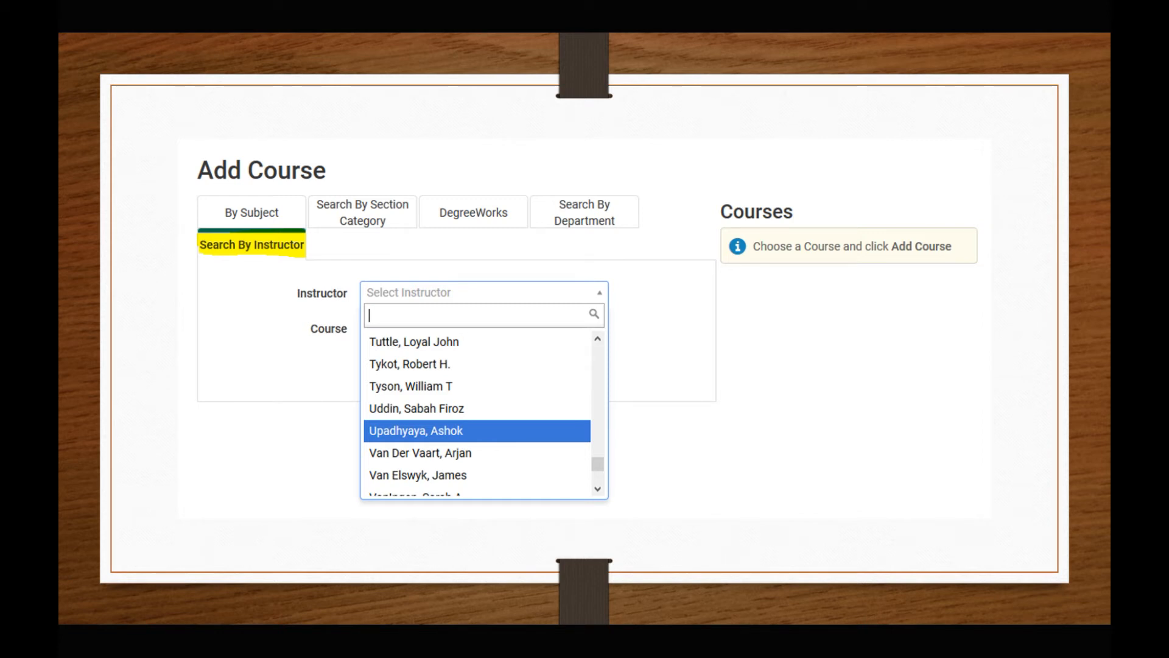
click(250, 188)
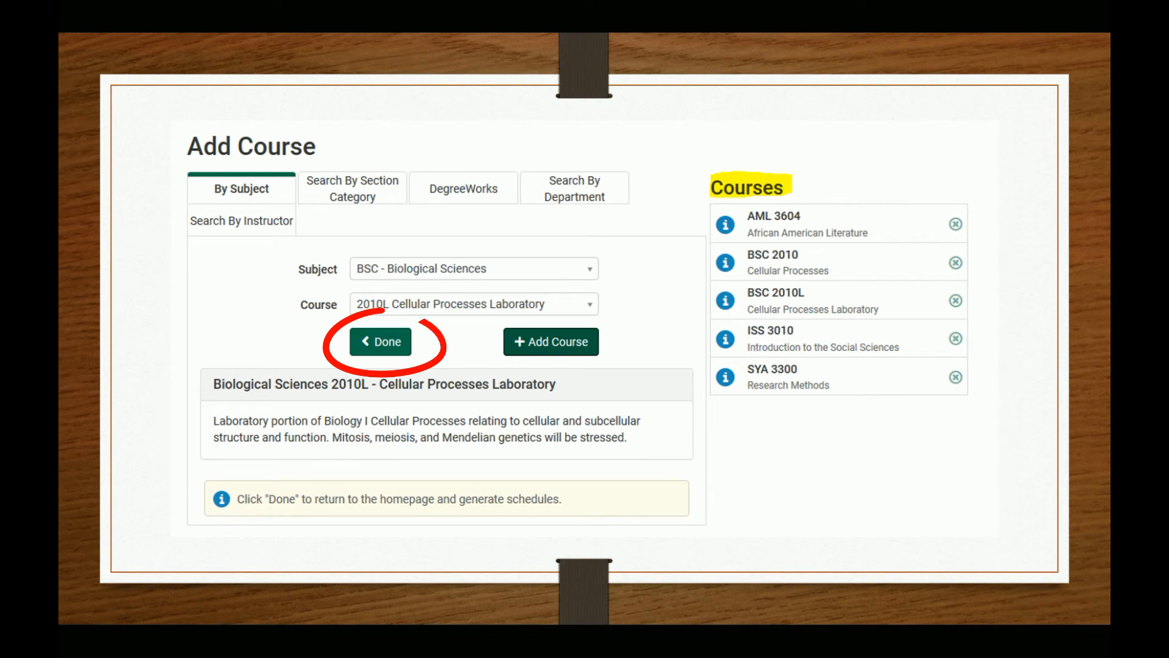
Step: Finish adding the five courses and return to the planning page with the Breaks section
click(380, 341)
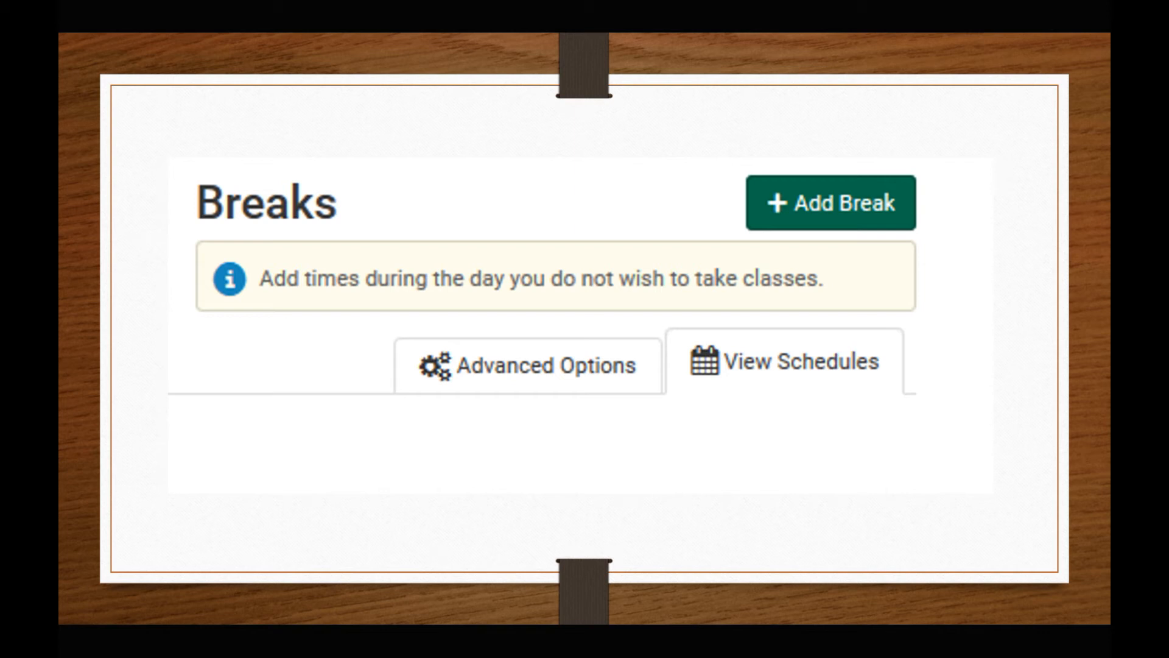
Step: Generate schedules and view schedule 3 of 1000 with its Send to Shopping Cart option
click(780, 361)
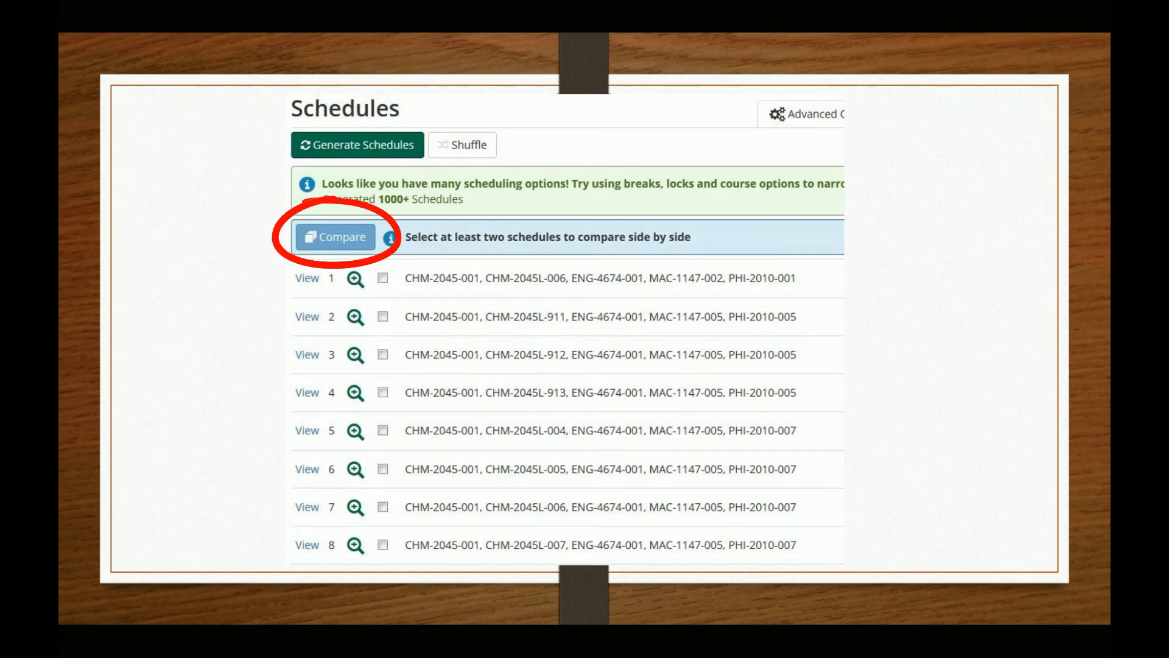
click(335, 236)
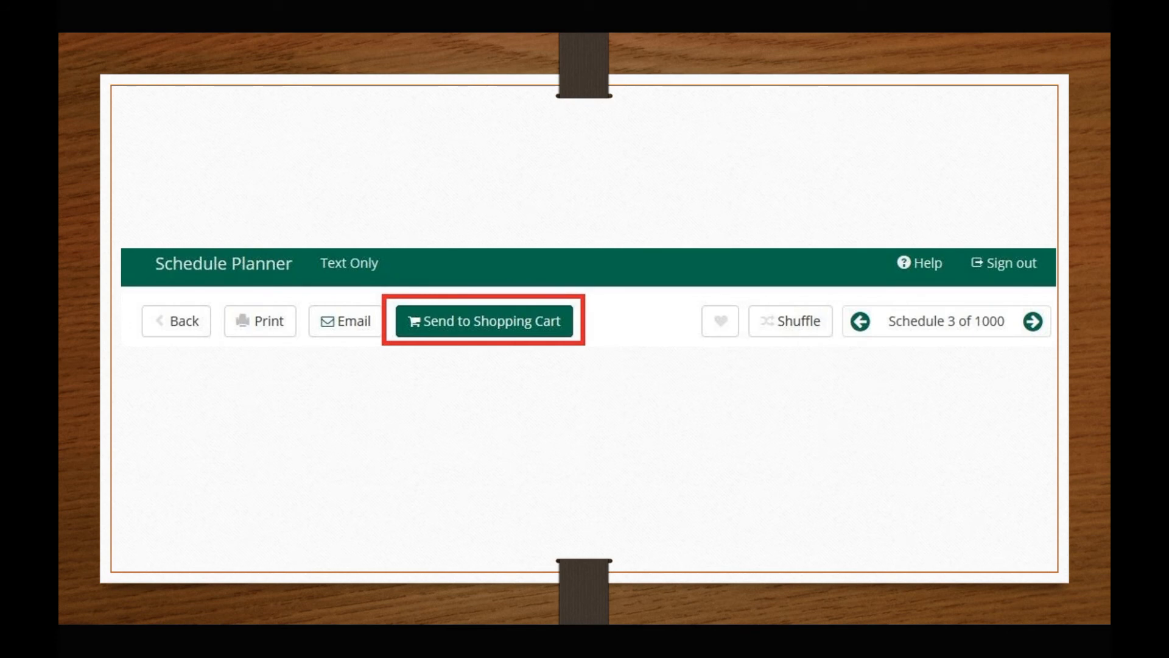
Step: Send the schedule's five classes to the OASIS registration cart and register them
click(483, 320)
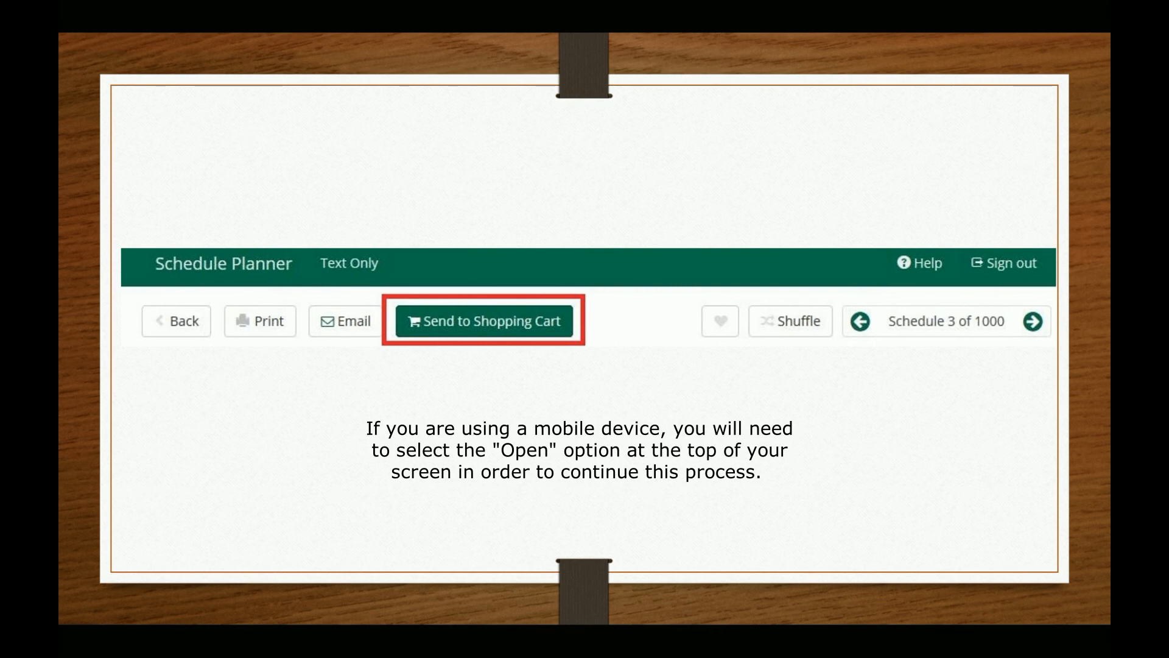
click(481, 320)
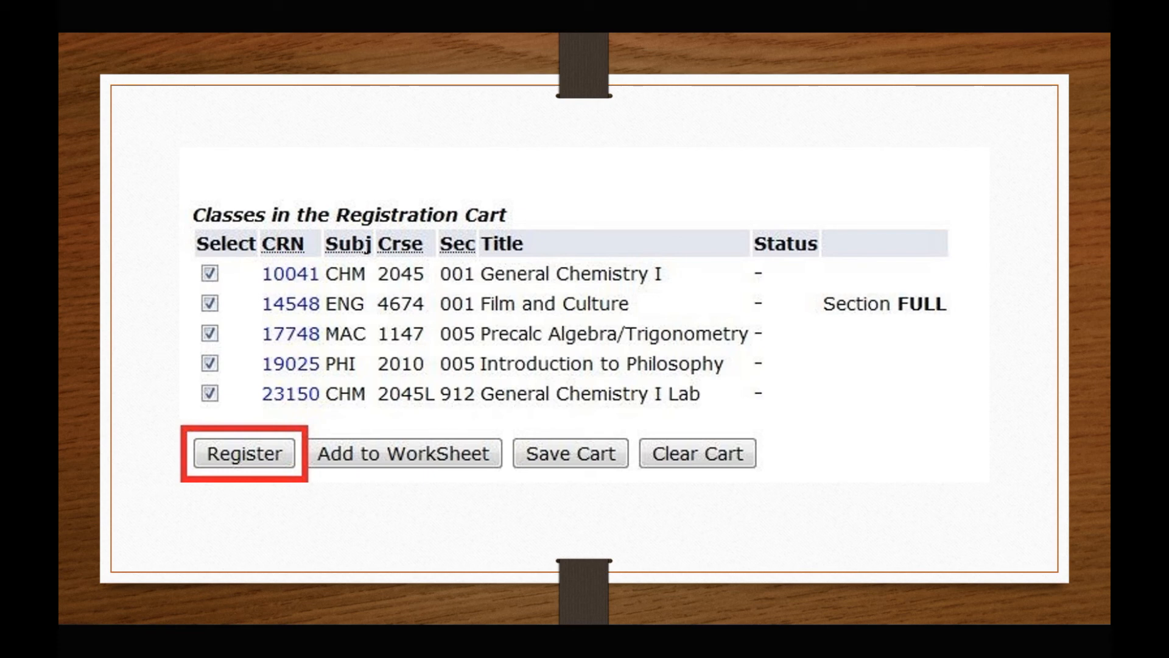
click(244, 453)
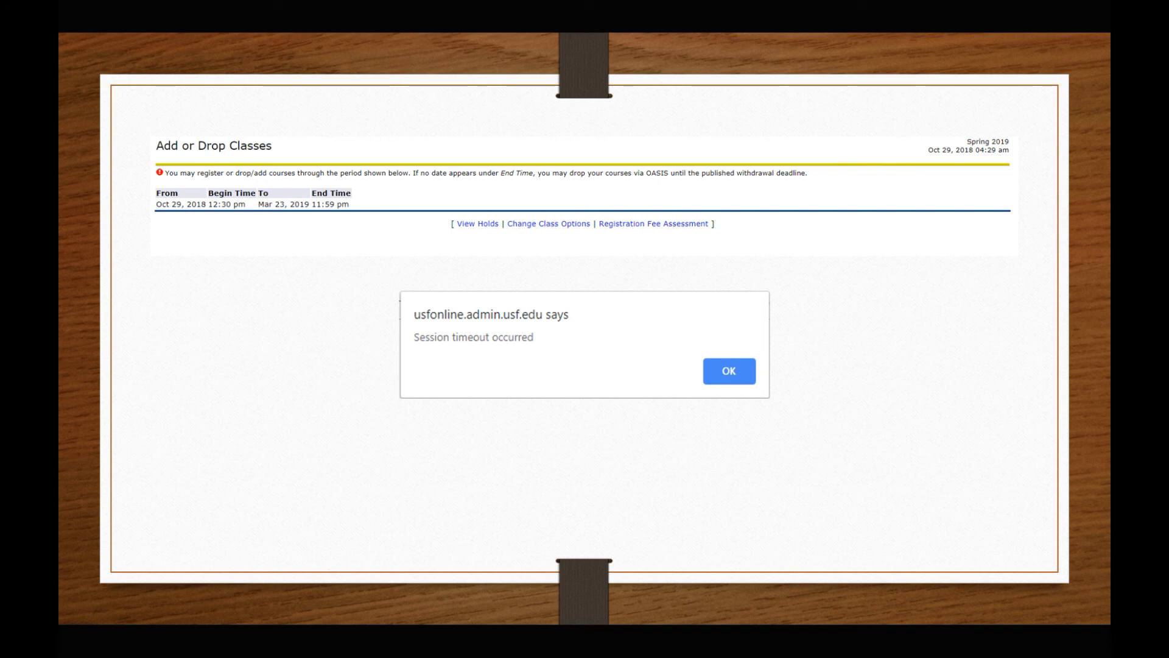
Step: Dismiss the session timeout and return to the Registration menu toward Week at a Glance
click(728, 370)
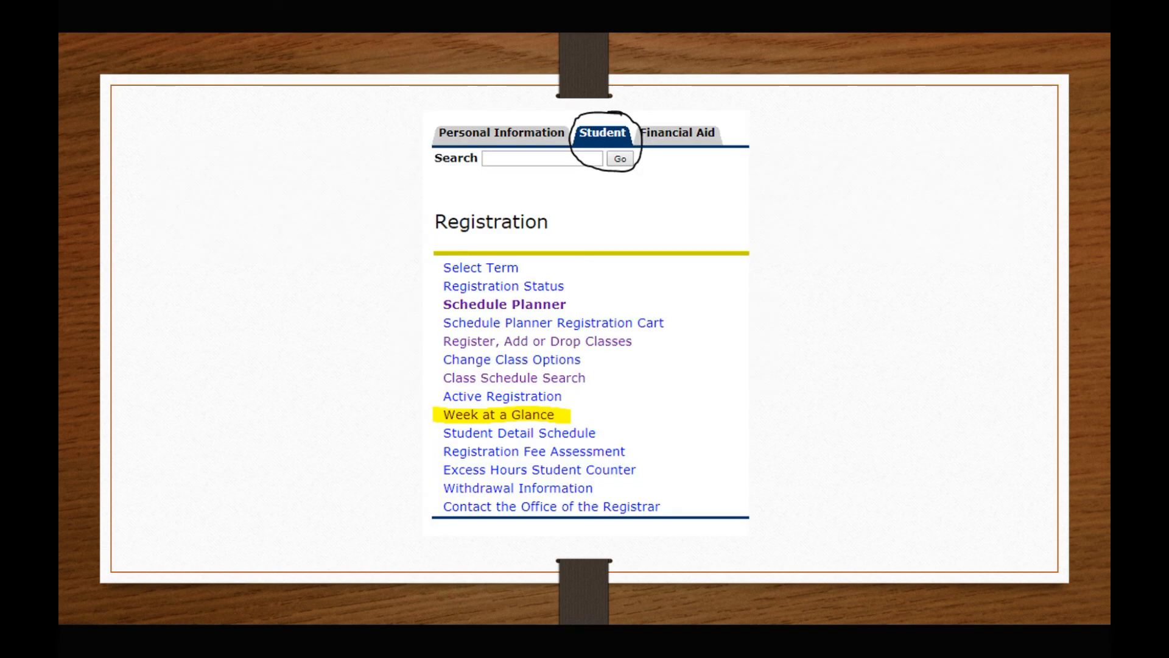